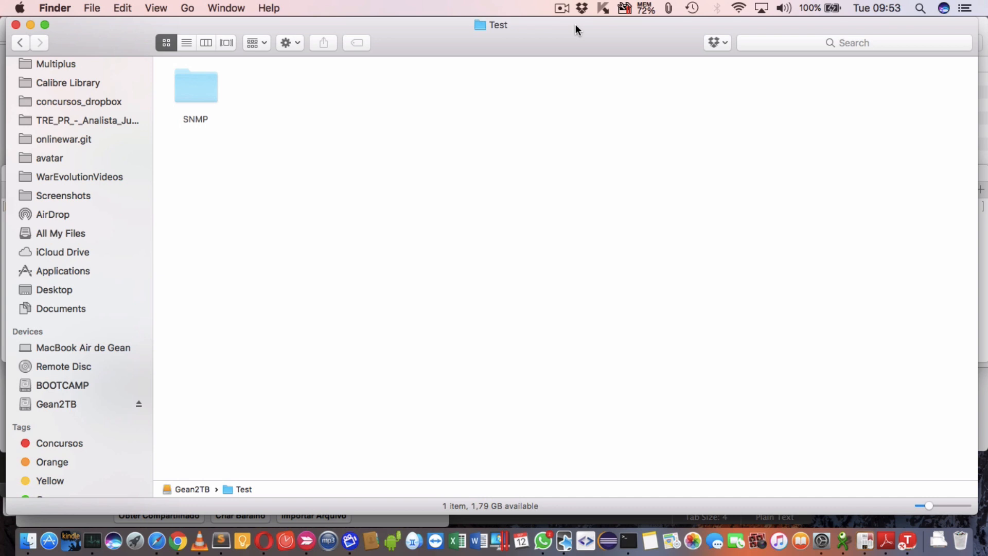
pyautogui.moveTo(521, 30)
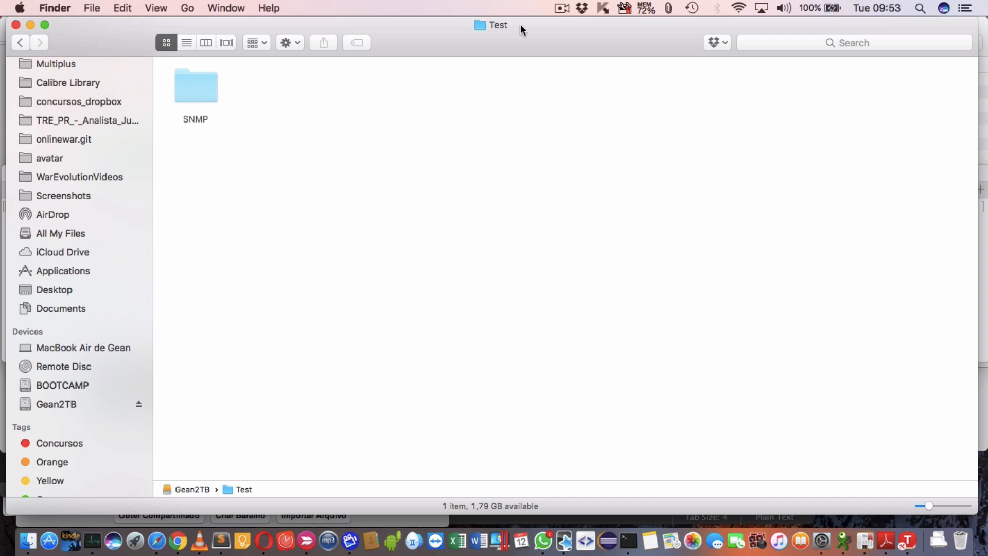
pyautogui.moveTo(226, 74)
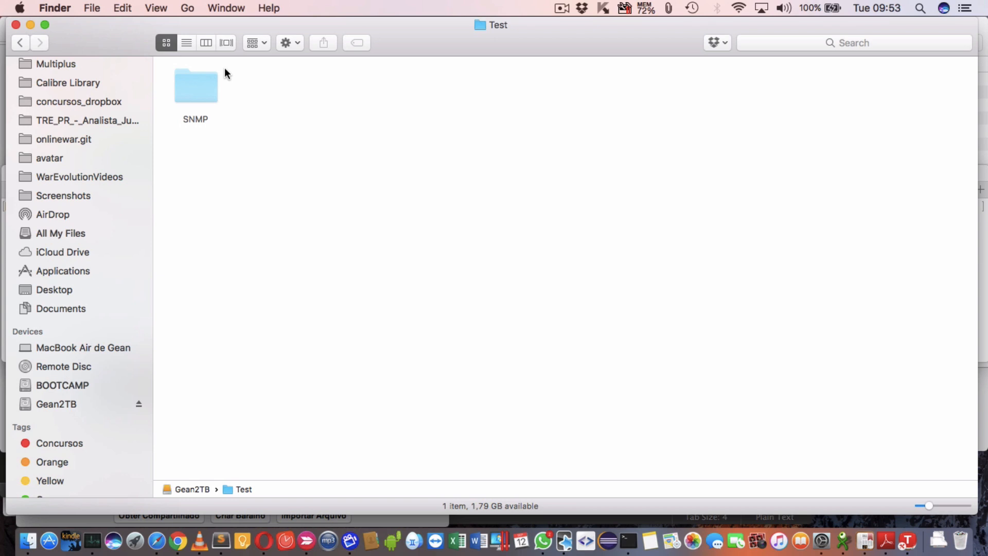
# - Select the grayed-out SNMP folder, then ready SetFile -d 12/09/2017 /Volumes/Gean2TB/Test/SNMP/ in Terminal
pyautogui.click(196, 85)
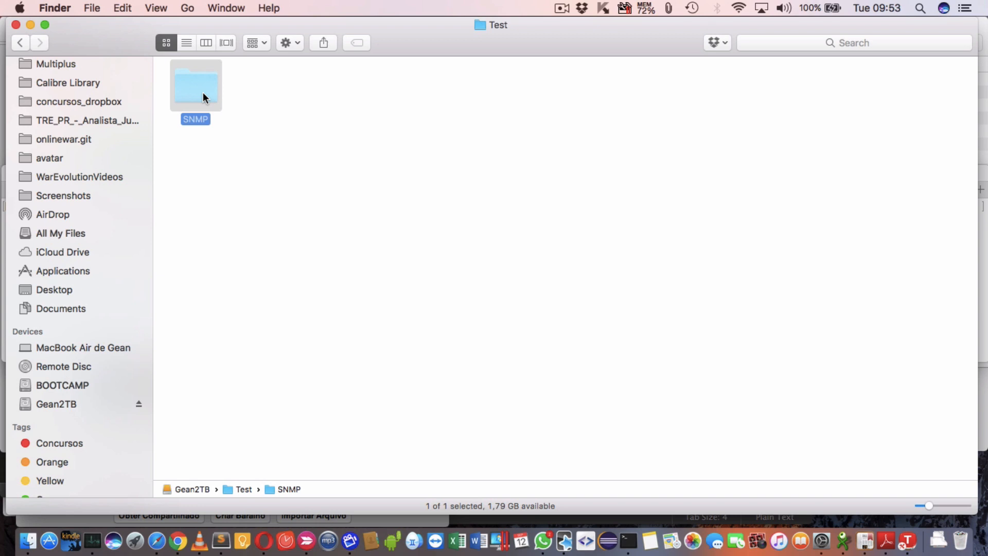
pyautogui.moveTo(283, 102)
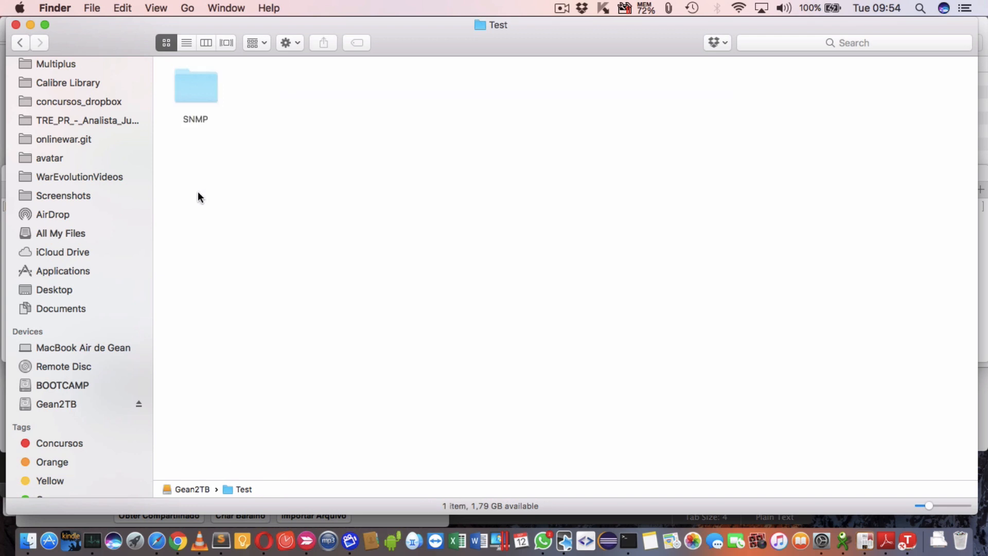
pyautogui.click(628, 540)
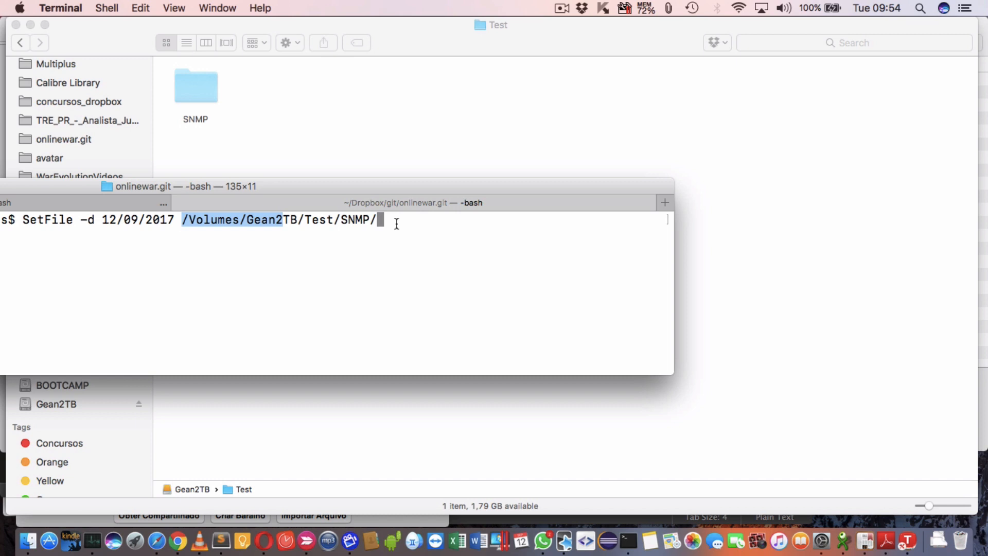
pyautogui.click(196, 86)
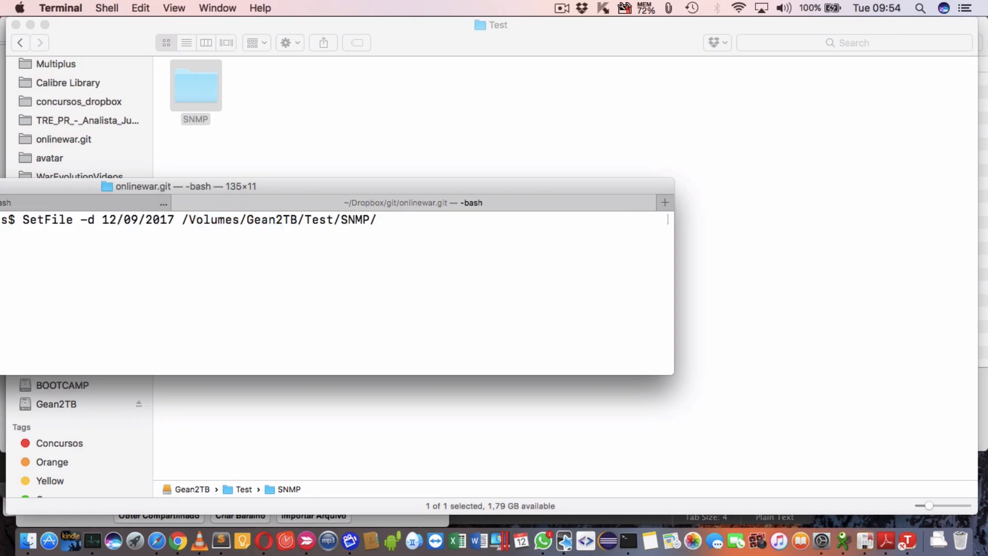
# - Run the SetFile date fix and return to Finder, where SNMP now shows as a normal folder
pyautogui.click(196, 85)
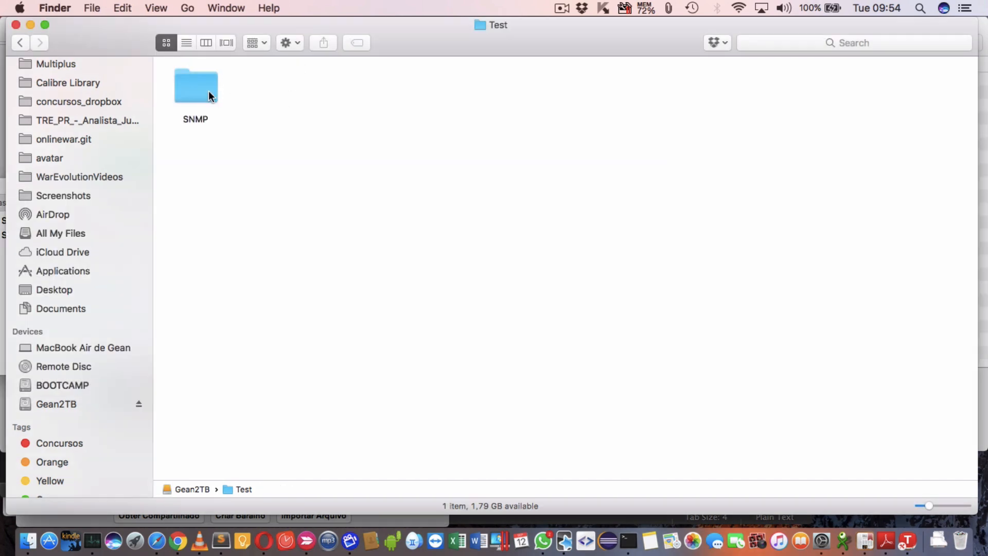